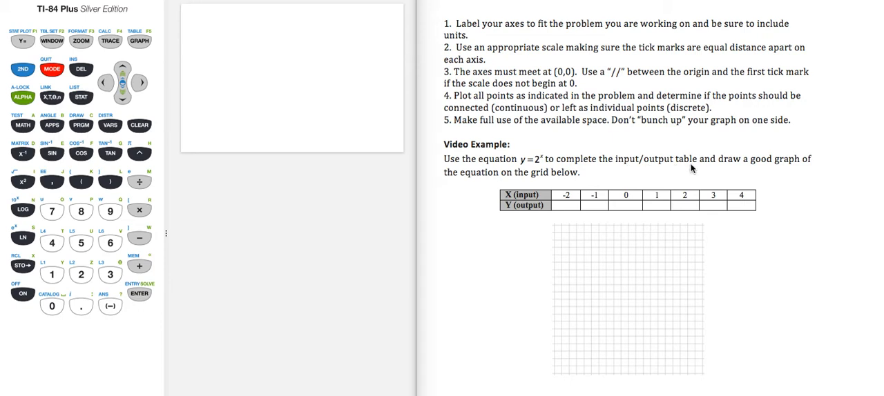
{"action": "mouse_move", "coordinate": [481, 178]}
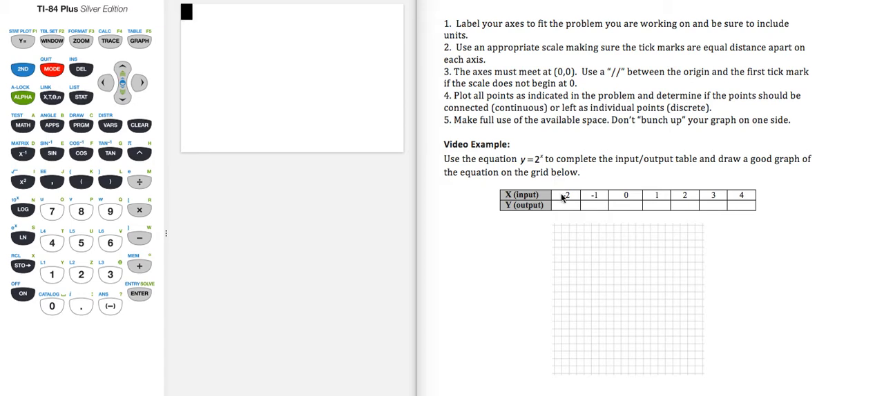
{"action": "mouse_move", "coordinate": [629, 199]}
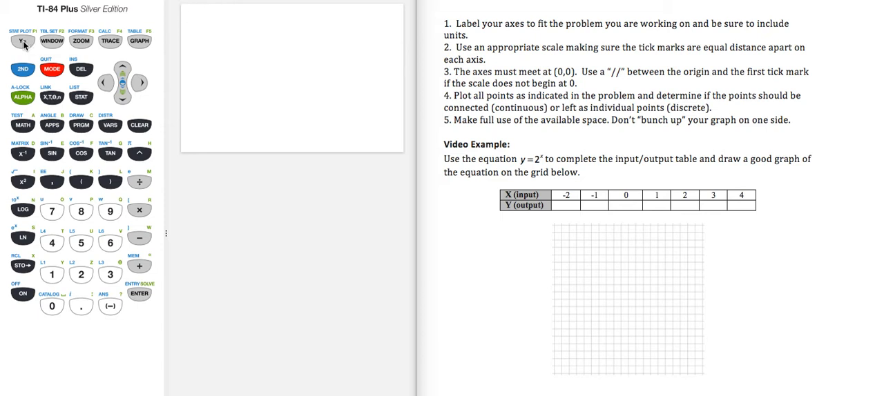
- Enter Y1 = 2^X and show its value table for x from -2 to 4
{"action": "left_click", "coordinate": [22, 43]}
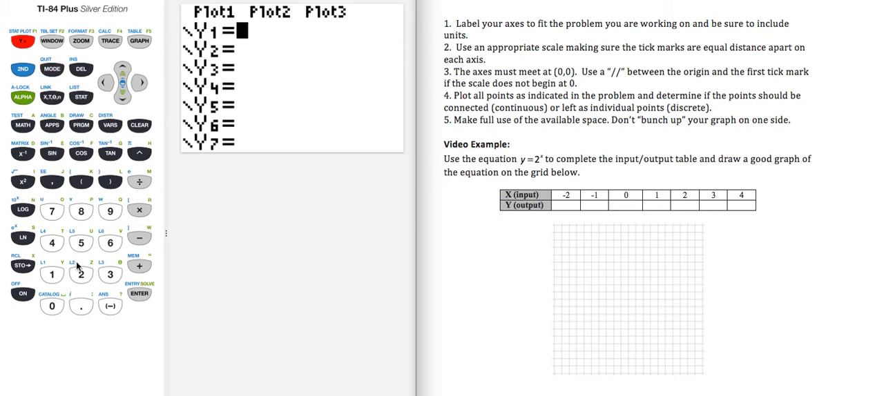
{"action": "left_click", "coordinate": [82, 275]}
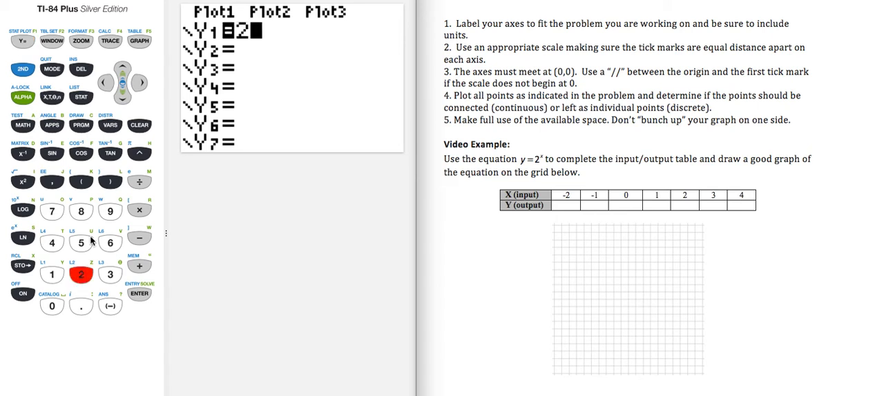
{"action": "left_click", "coordinate": [138, 153]}
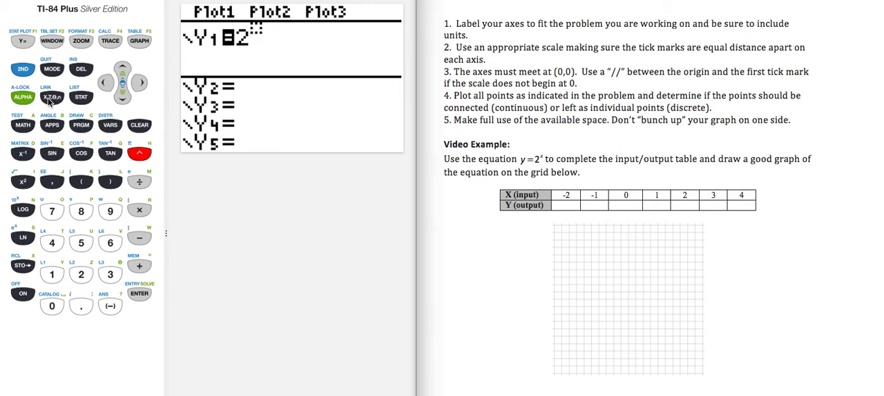
{"action": "left_click", "coordinate": [55, 95]}
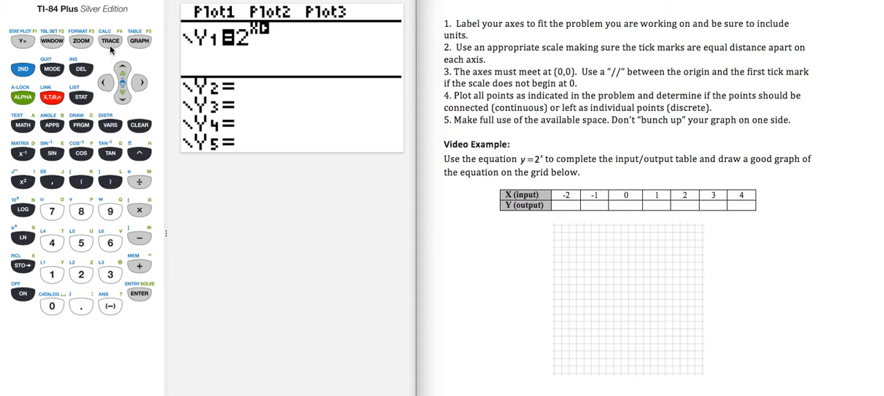
{"action": "mouse_move", "coordinate": [109, 42]}
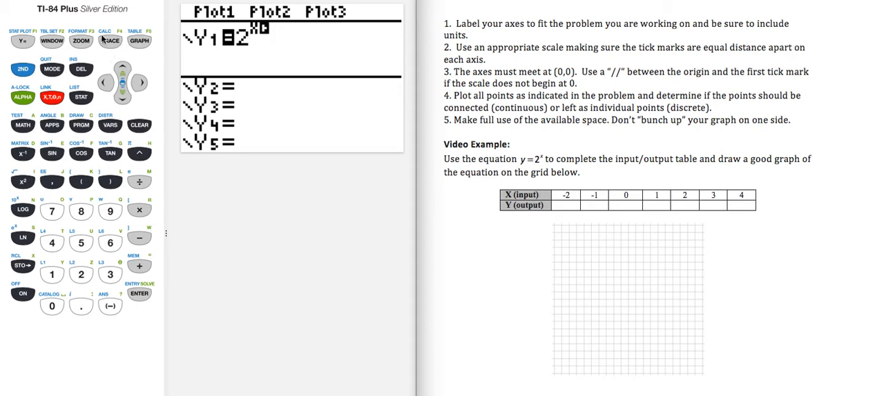
{"action": "left_click", "coordinate": [20, 69]}
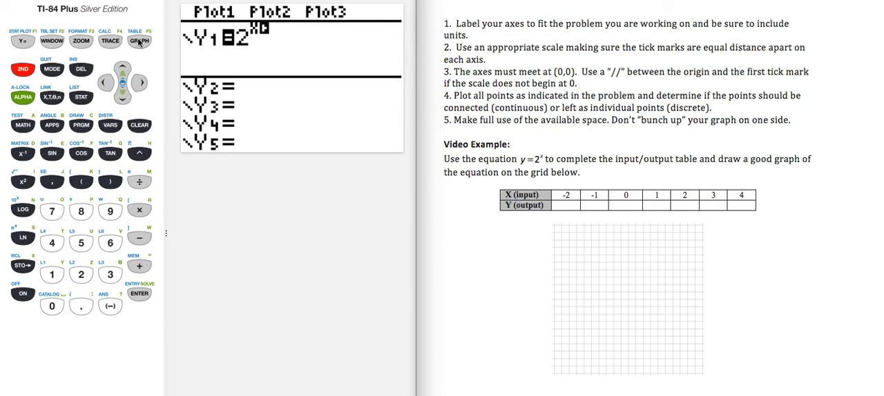
{"action": "left_click", "coordinate": [141, 40]}
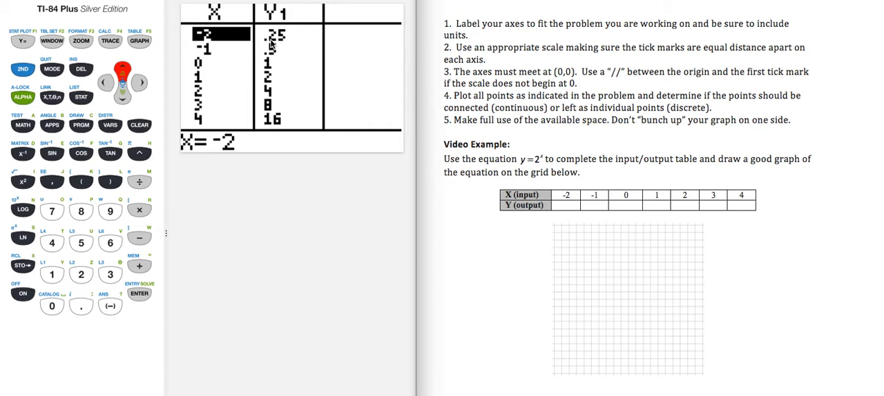
{"action": "mouse_move", "coordinate": [464, 199]}
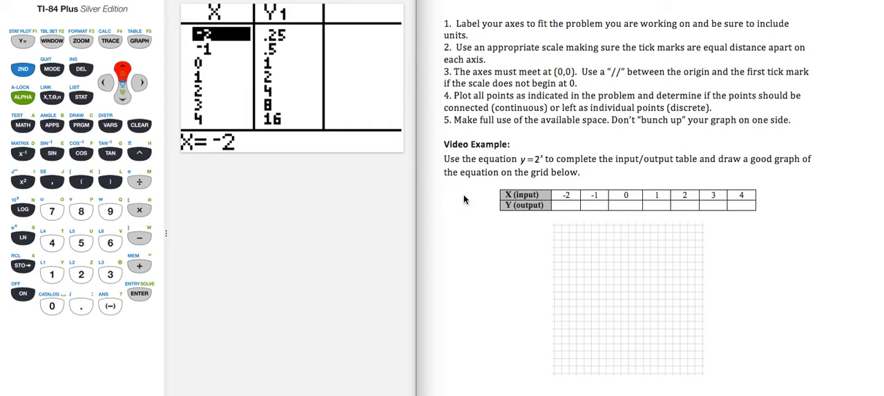
{"action": "mouse_move", "coordinate": [561, 213]}
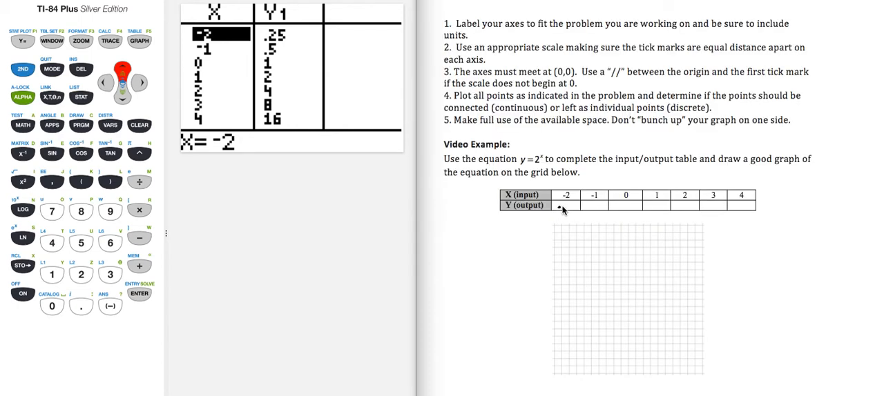
- Write the Y1 values .25, .5 and 8 into the worksheet's output row cells
{"action": "type", "text": ".25"}
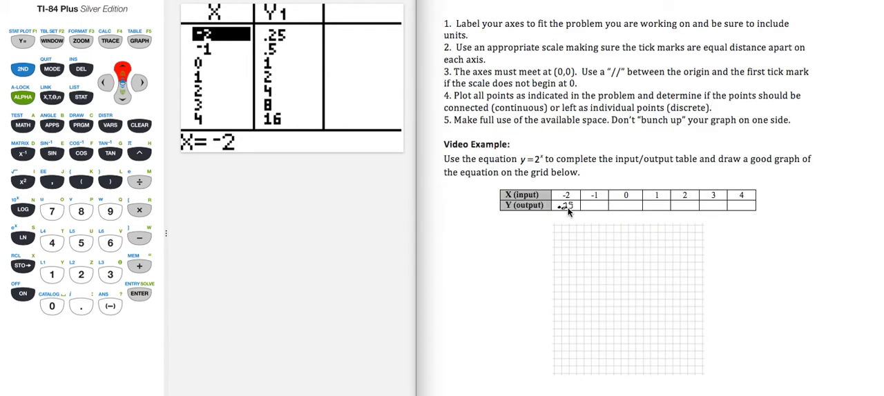
{"action": "mouse_move", "coordinate": [367, 94]}
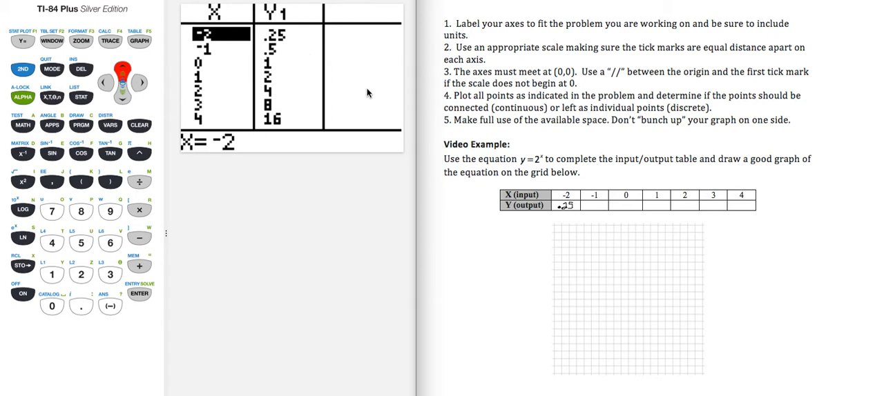
{"action": "mouse_move", "coordinate": [588, 212]}
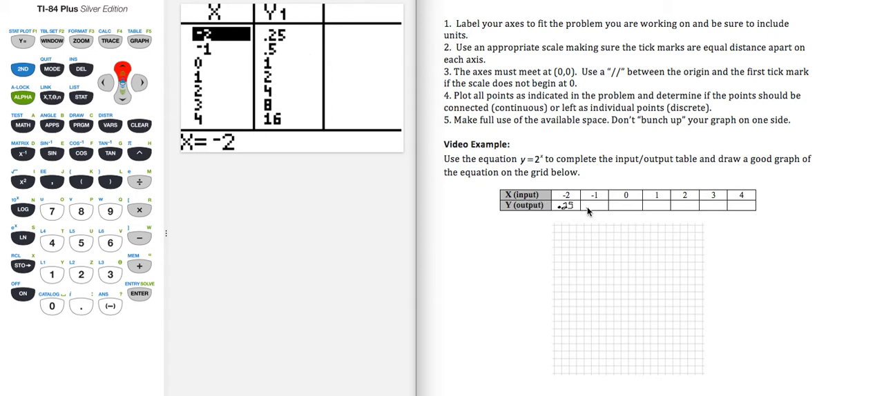
{"action": "type", "text": ".5"}
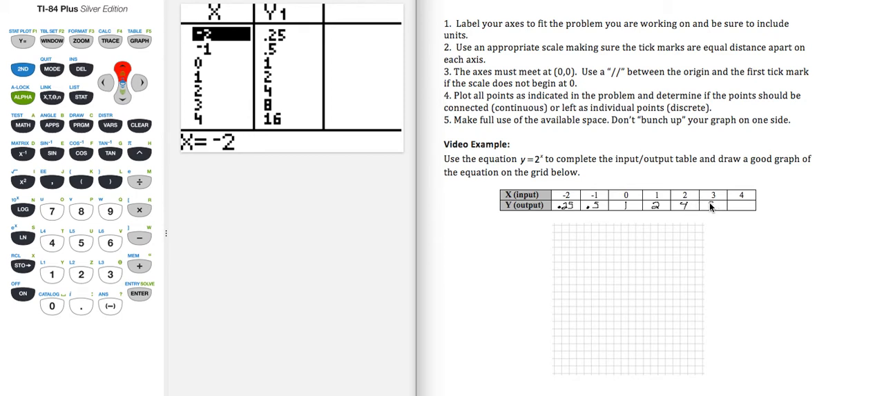
{"action": "type", "text": "8"}
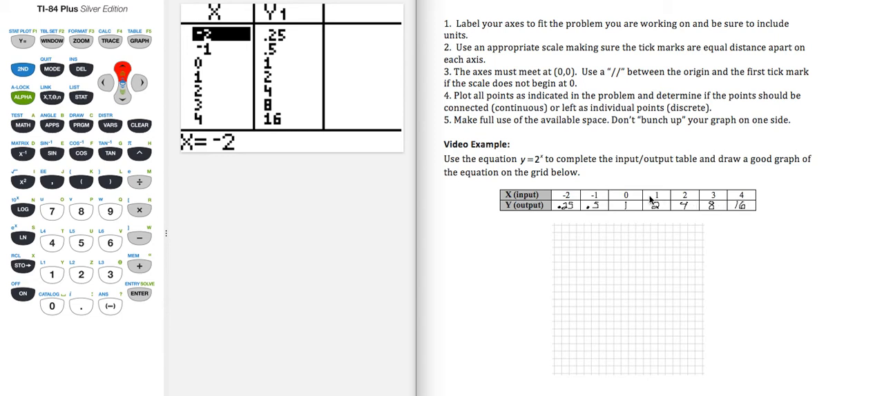
{"action": "mouse_move", "coordinate": [683, 199]}
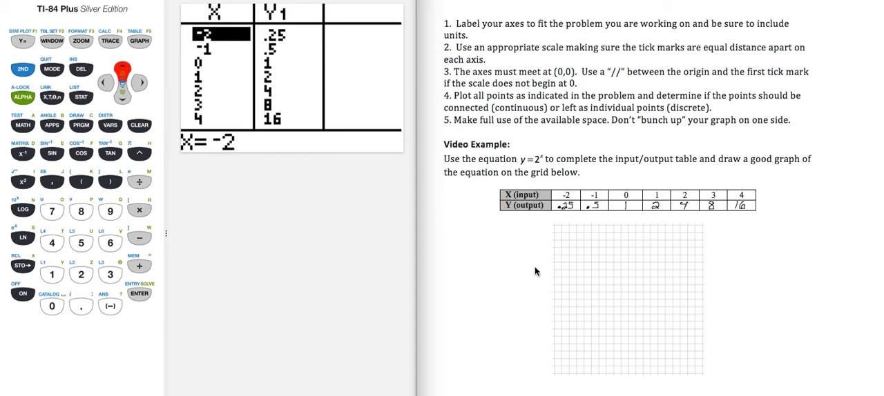
{"action": "mouse_move", "coordinate": [556, 376]}
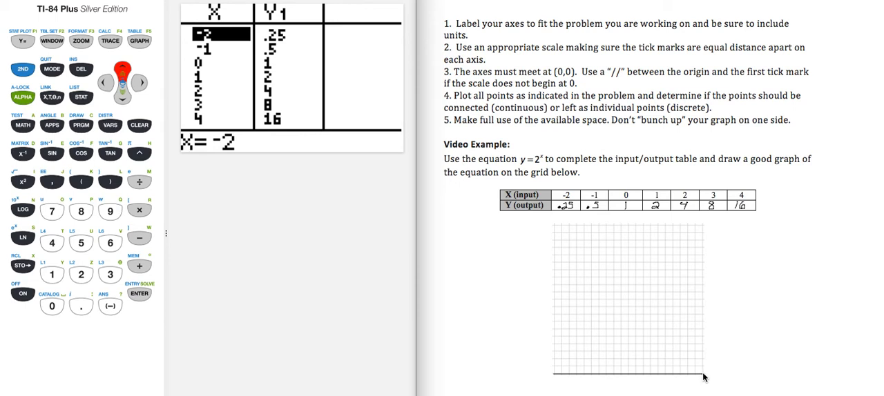
{"action": "mouse_move", "coordinate": [623, 228]}
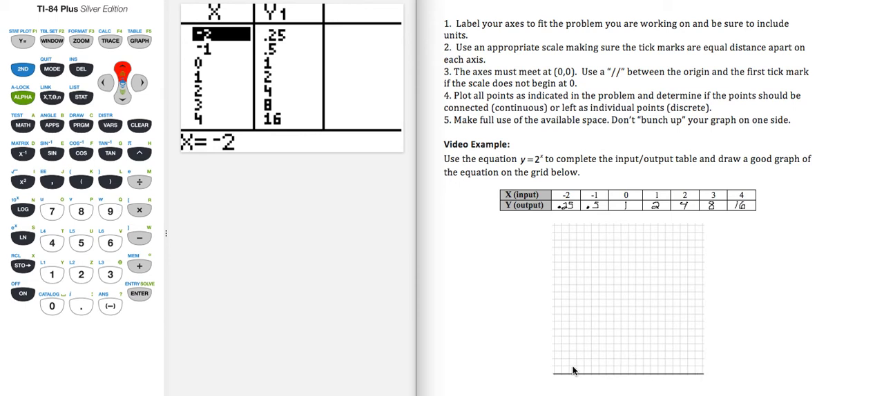
{"action": "mouse_move", "coordinate": [398, 395]}
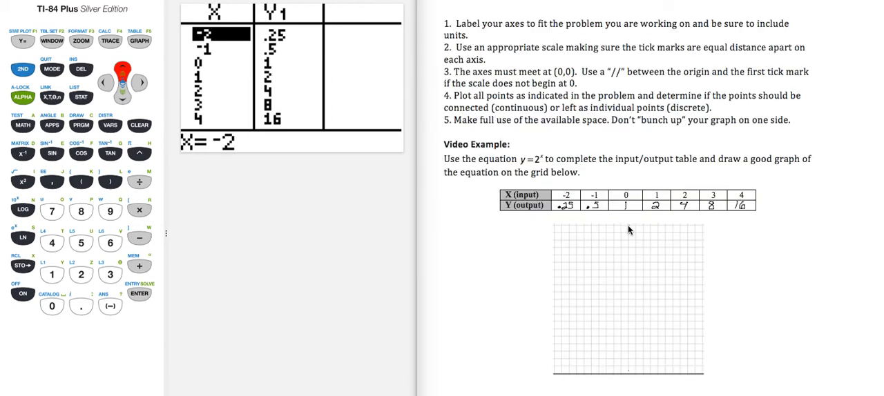
- Draw the vertical y-axis line through the center of the grid
{"action": "left_click_drag", "start_coordinate": [628, 227], "coordinate": [628, 373]}
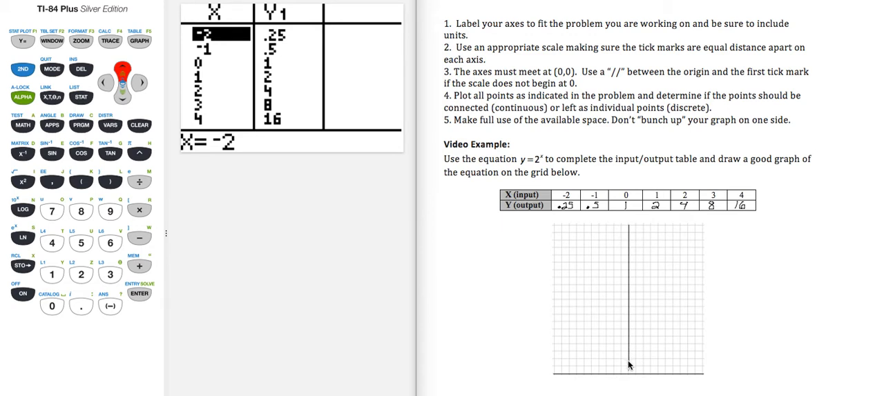
{"action": "mouse_move", "coordinate": [633, 378]}
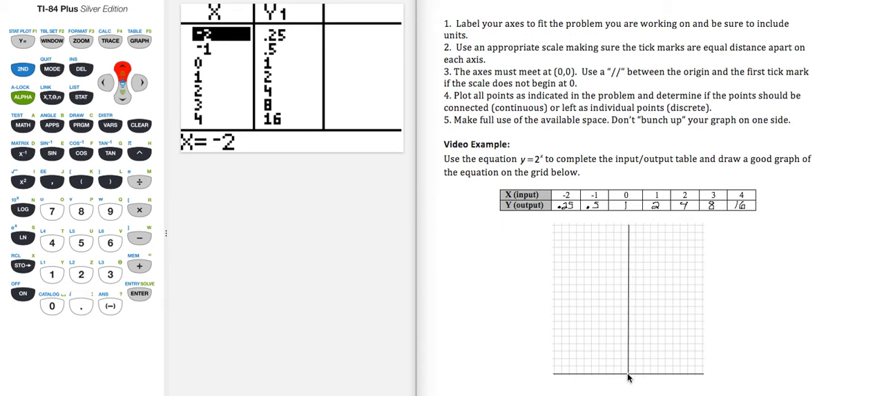
{"action": "mouse_move", "coordinate": [635, 384]}
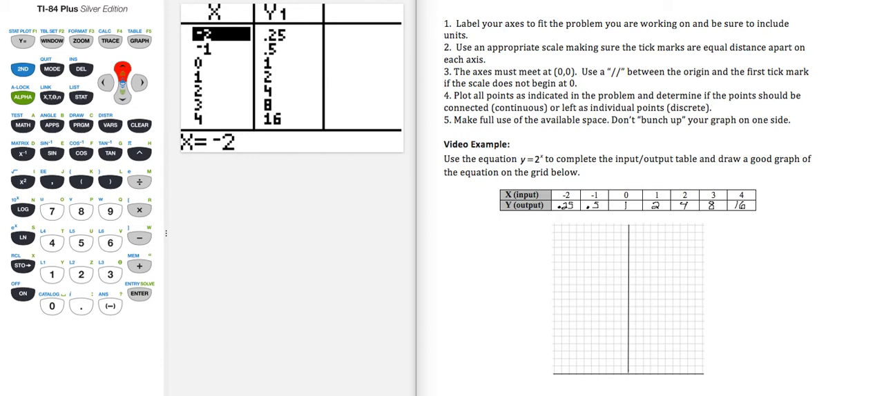
{"action": "mouse_move", "coordinate": [532, 130]}
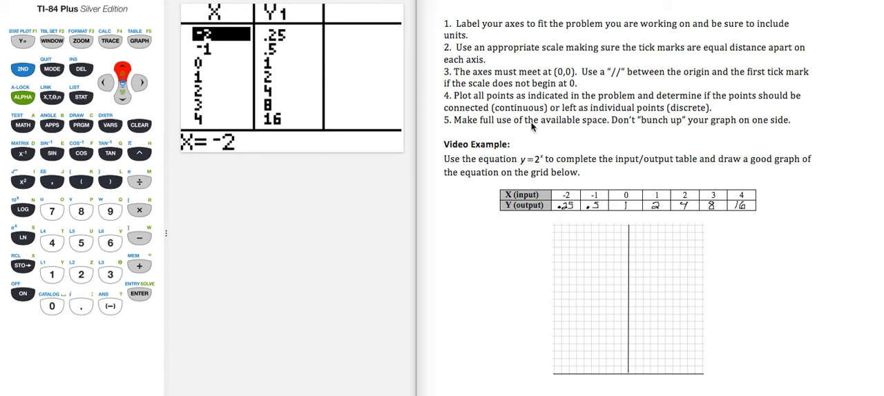
{"action": "mouse_move", "coordinate": [574, 215]}
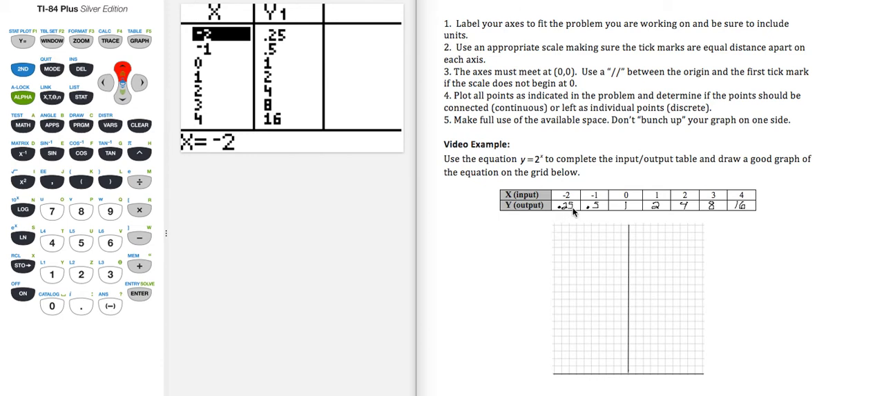
{"action": "mouse_move", "coordinate": [572, 201]}
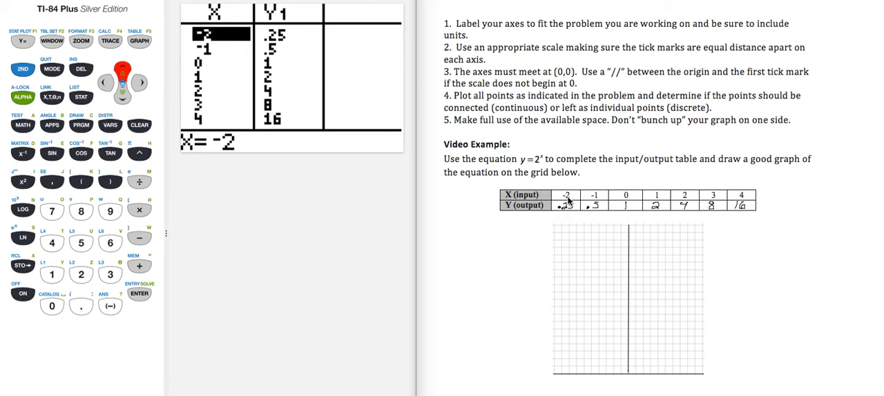
{"action": "mouse_move", "coordinate": [721, 200]}
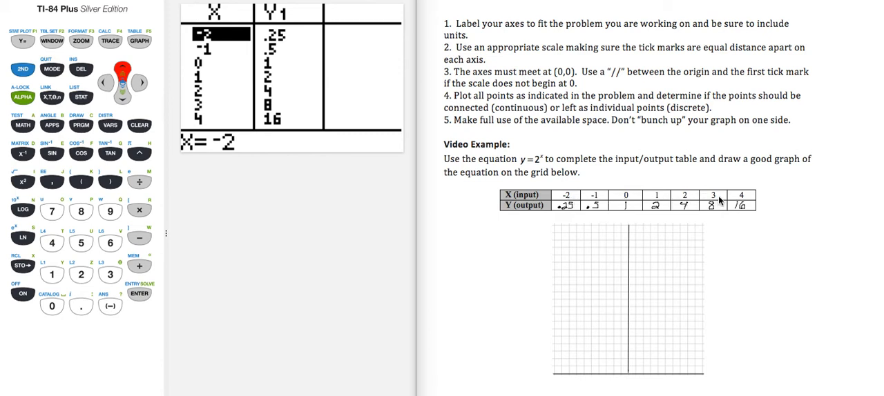
{"action": "mouse_move", "coordinate": [574, 210]}
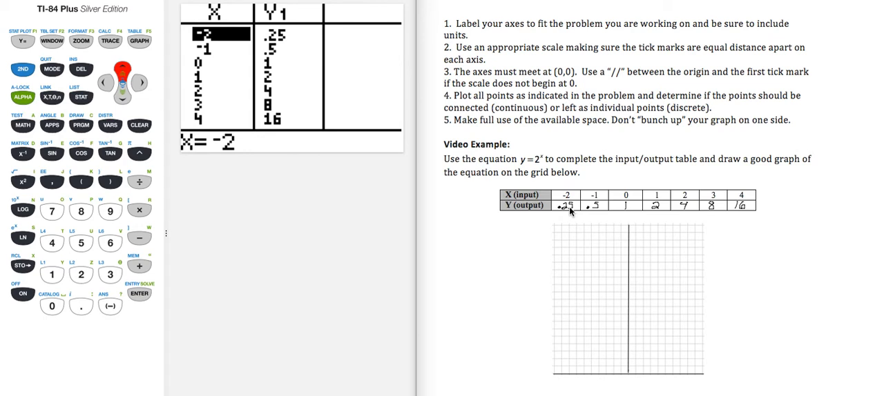
{"action": "mouse_move", "coordinate": [558, 210]}
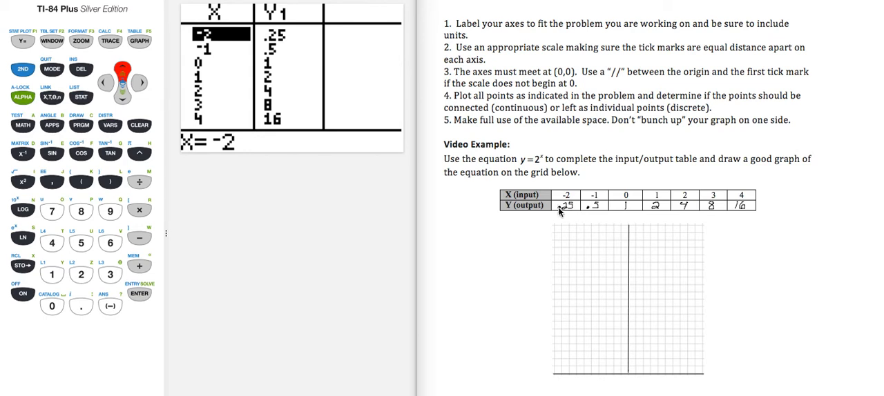
{"action": "mouse_move", "coordinate": [560, 212]}
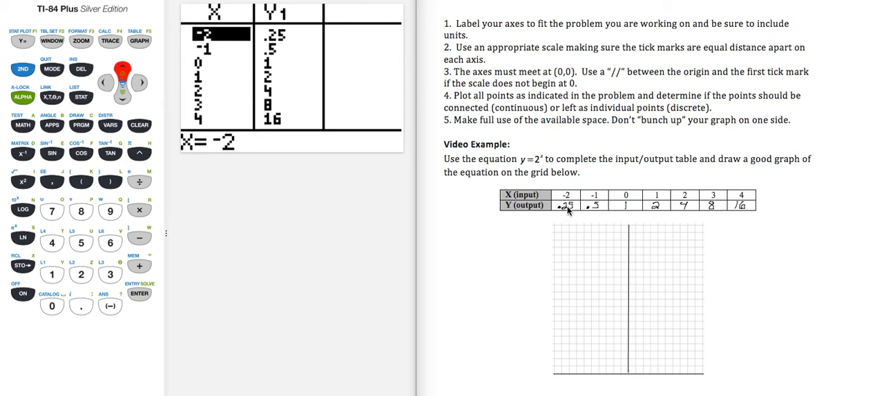
{"action": "mouse_move", "coordinate": [740, 208]}
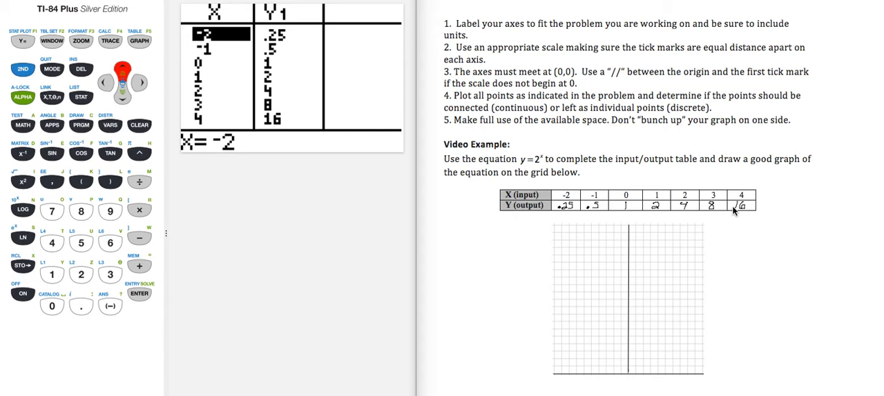
{"action": "mouse_move", "coordinate": [634, 376]}
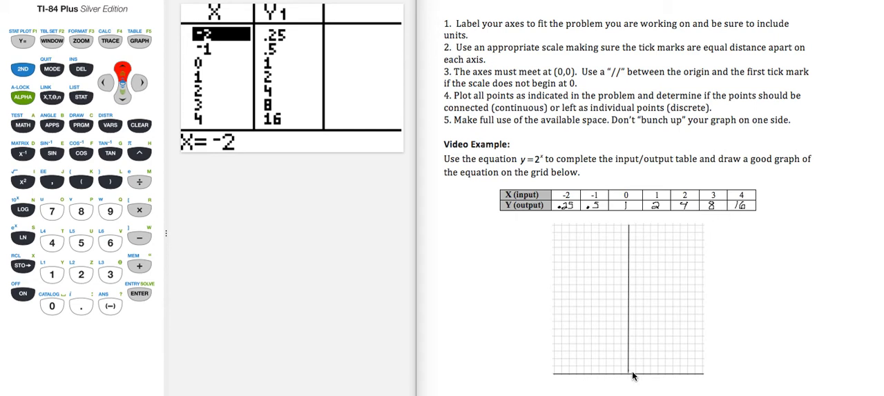
{"action": "mouse_move", "coordinate": [638, 378]}
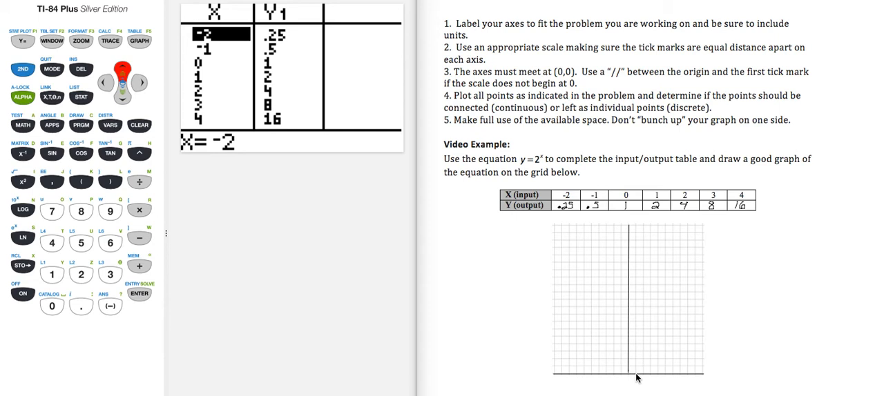
{"action": "mouse_move", "coordinate": [645, 378]}
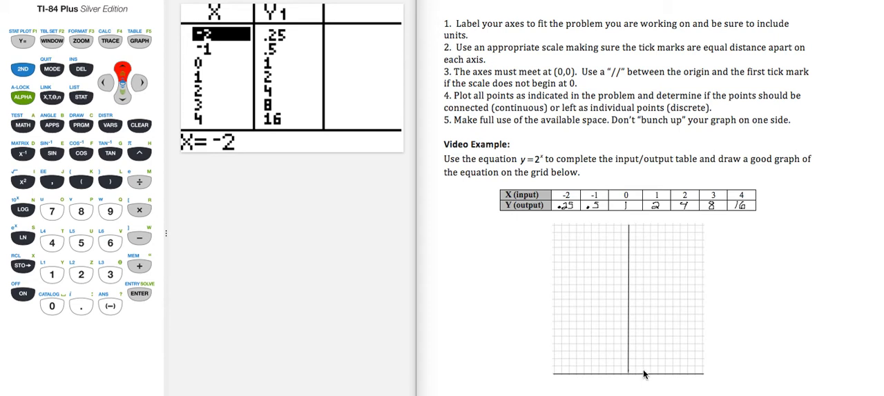
{"action": "mouse_move", "coordinate": [647, 381]}
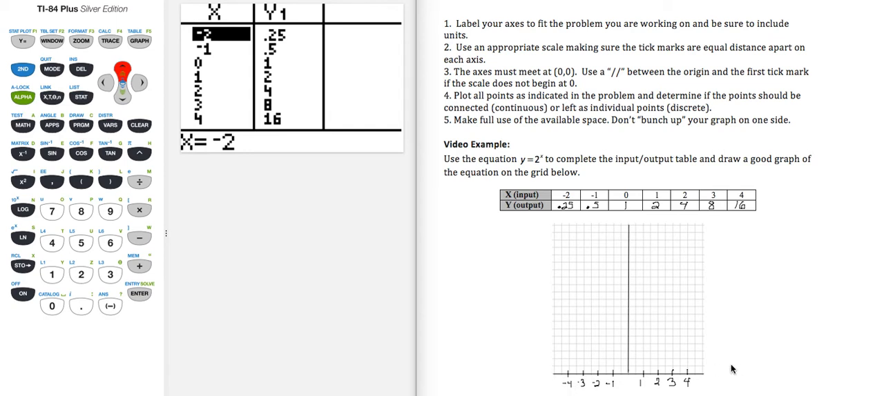
{"action": "mouse_move", "coordinate": [714, 381]}
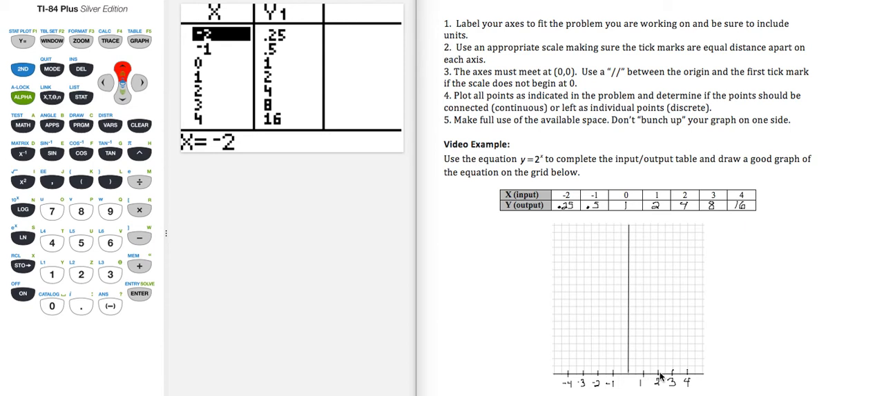
{"action": "mouse_move", "coordinate": [630, 382]}
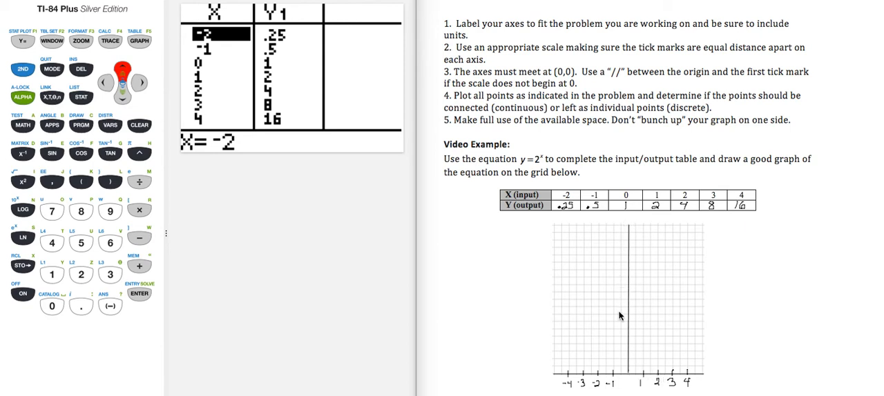
{"action": "mouse_move", "coordinate": [635, 376]}
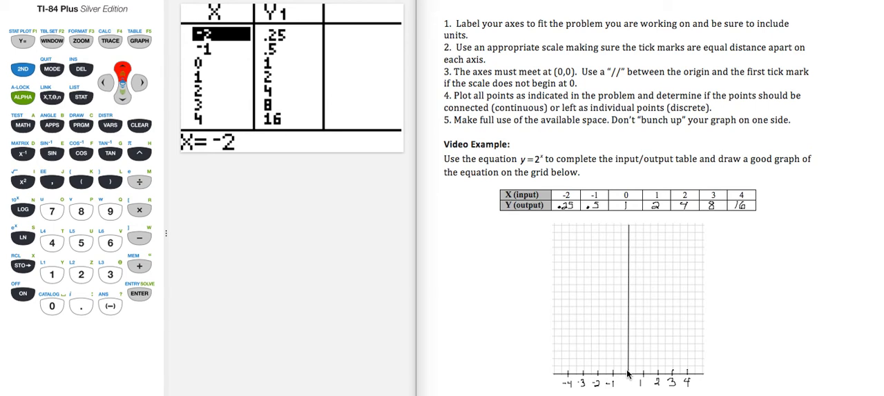
{"action": "mouse_move", "coordinate": [632, 382]}
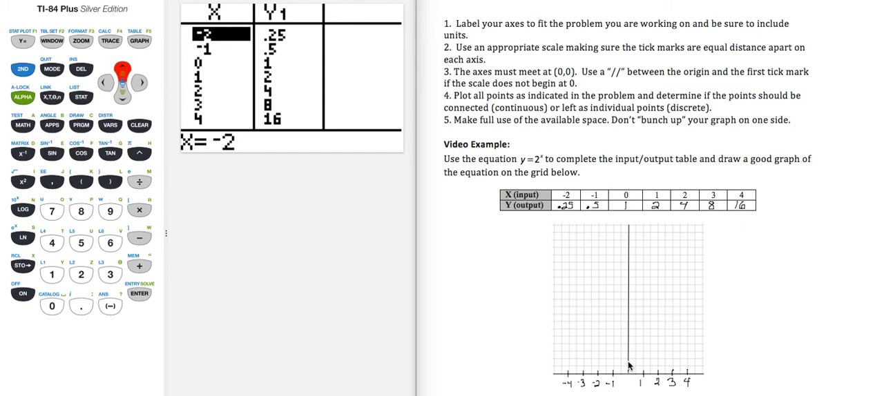
{"action": "mouse_move", "coordinate": [630, 341]}
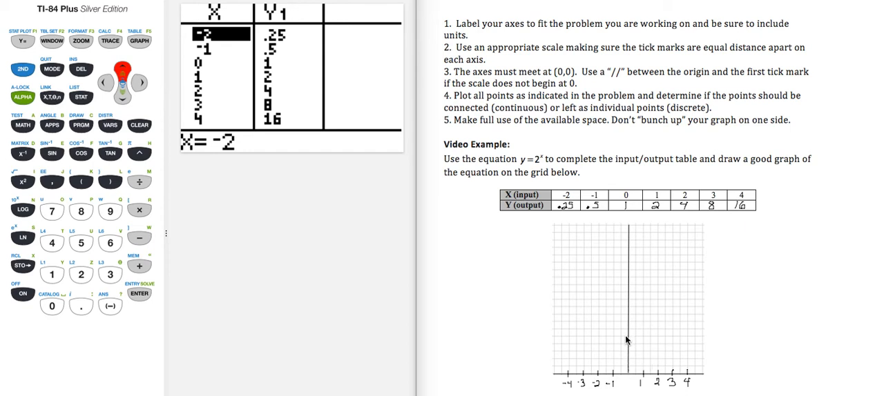
{"action": "mouse_move", "coordinate": [628, 337]}
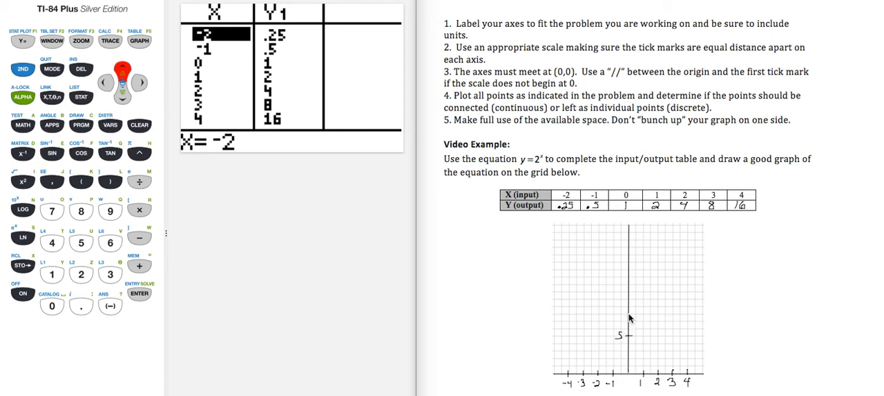
{"action": "mouse_move", "coordinate": [625, 304]}
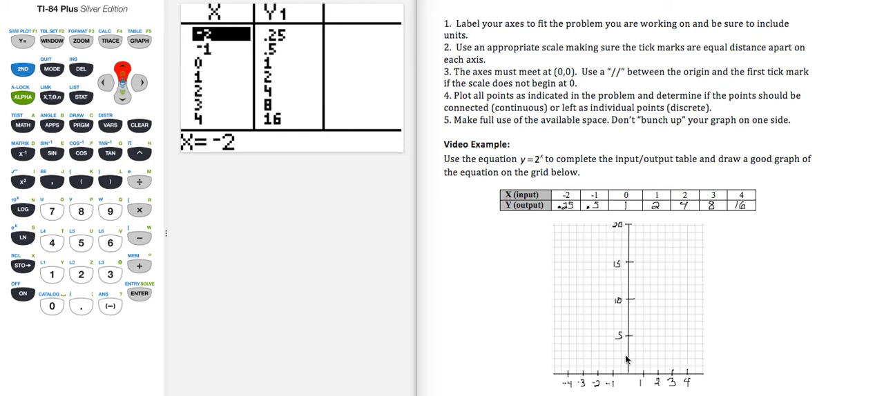
{"action": "mouse_move", "coordinate": [630, 376]}
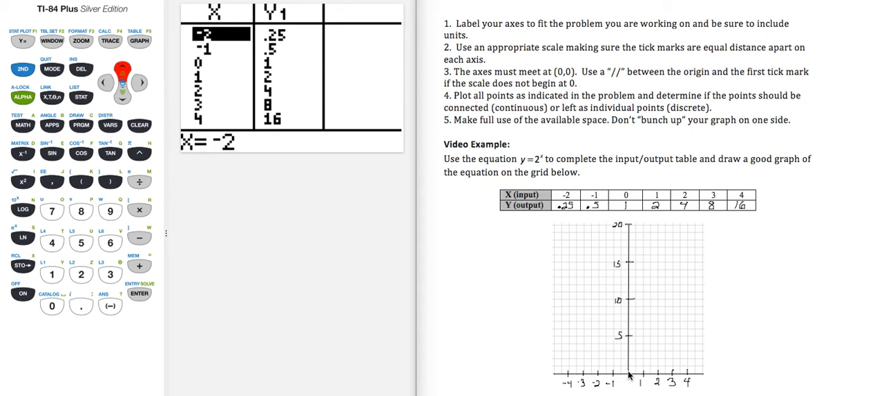
{"action": "mouse_move", "coordinate": [589, 384]}
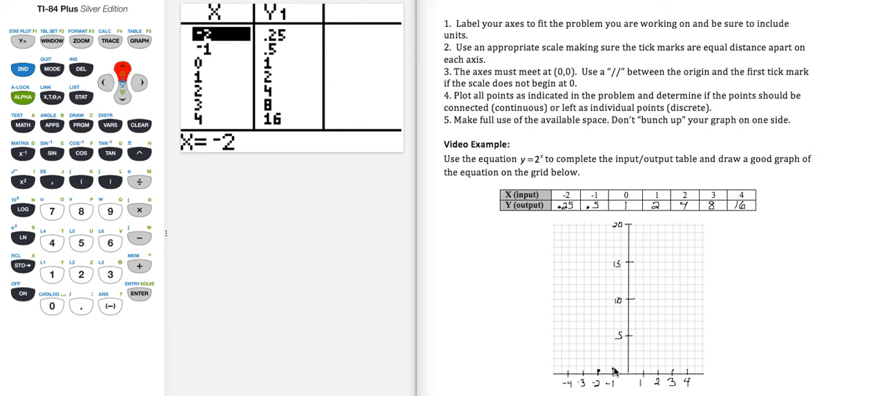
{"action": "mouse_move", "coordinate": [616, 379]}
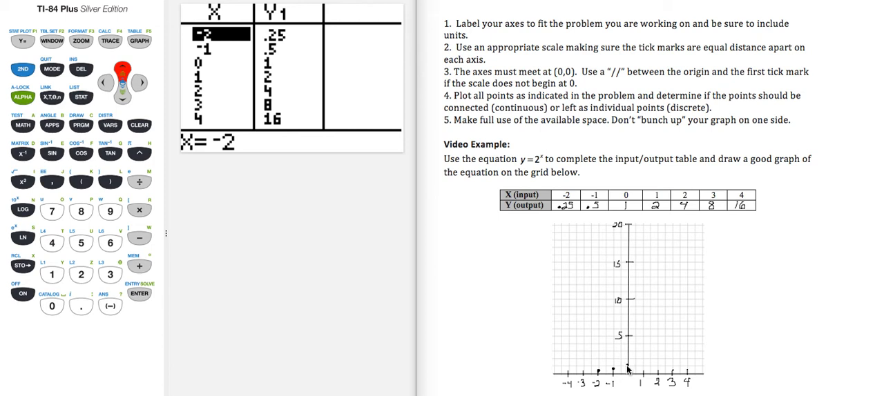
{"action": "mouse_move", "coordinate": [648, 360]}
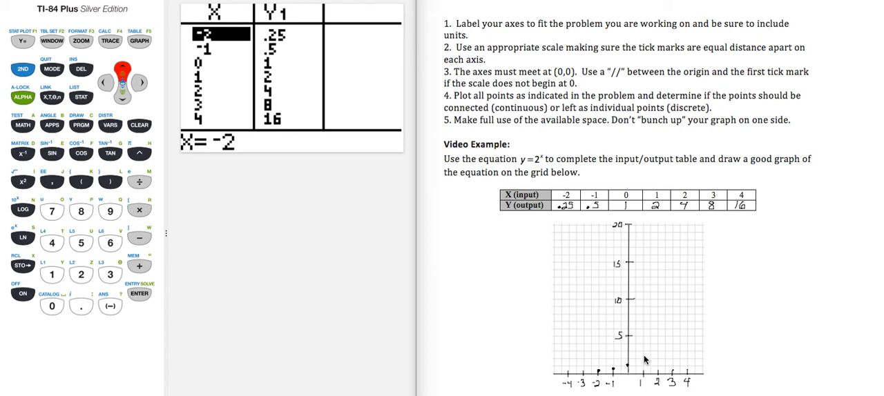
{"action": "mouse_move", "coordinate": [638, 367]}
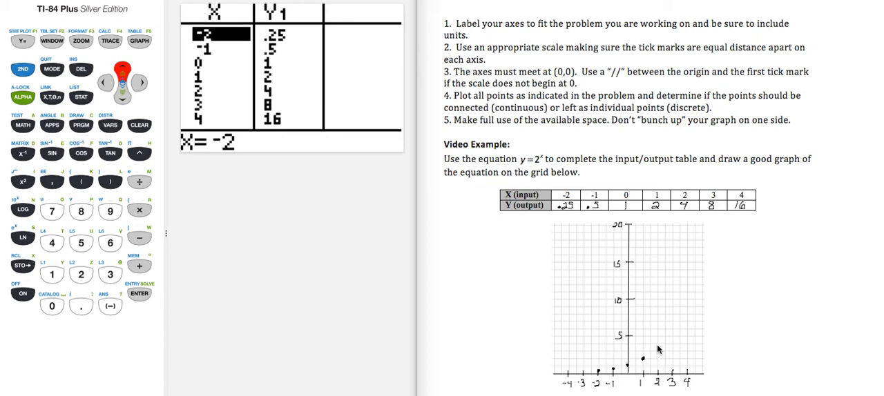
- Plot a dot on the grid for one of the y=2^x table points
{"action": "left_click", "coordinate": [657, 349]}
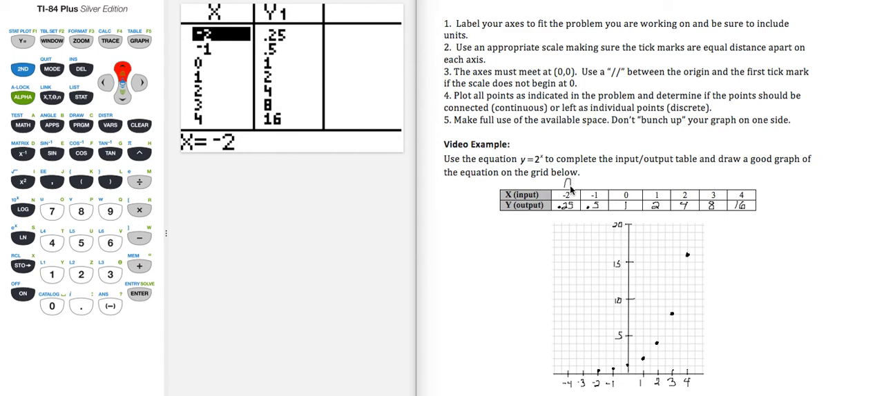
{"action": "mouse_move", "coordinate": [602, 185]}
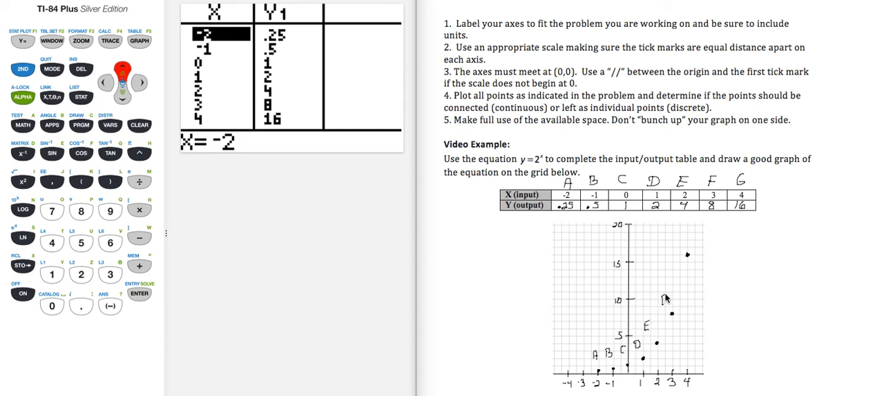
{"action": "mouse_move", "coordinate": [679, 246]}
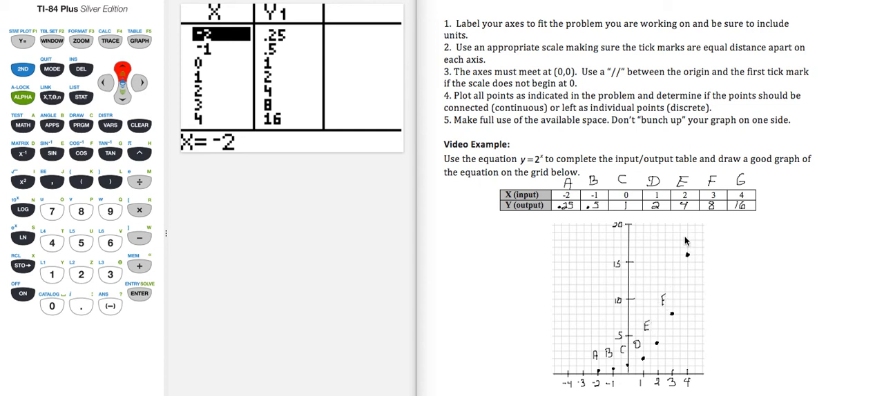
{"action": "mouse_move", "coordinate": [684, 244]}
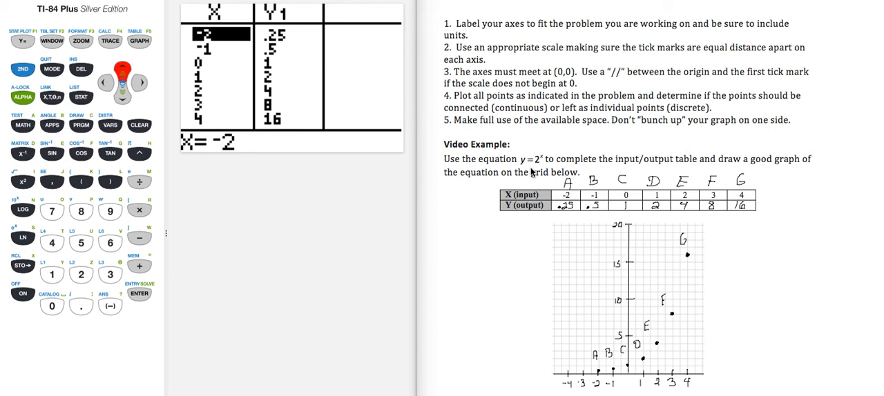
{"action": "mouse_move", "coordinate": [605, 373]}
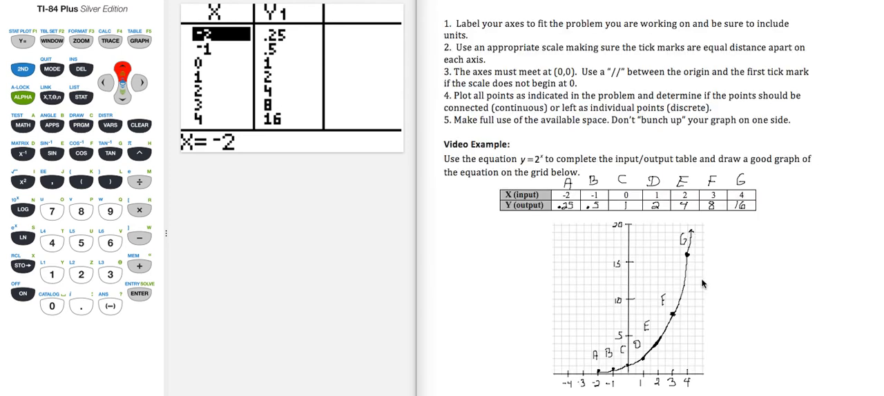
{"action": "mouse_move", "coordinate": [651, 361]}
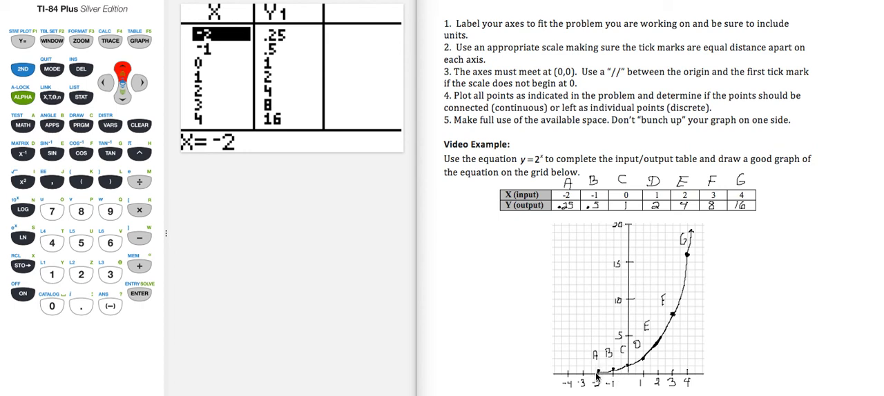
{"action": "mouse_move", "coordinate": [589, 385]}
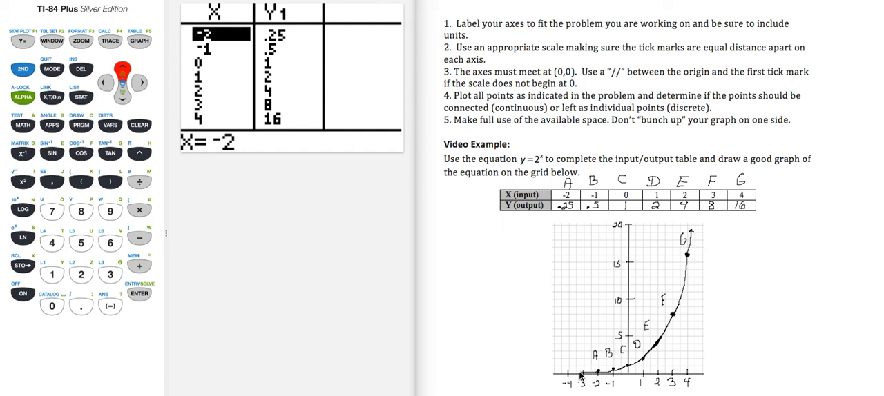
{"action": "mouse_move", "coordinate": [588, 390]}
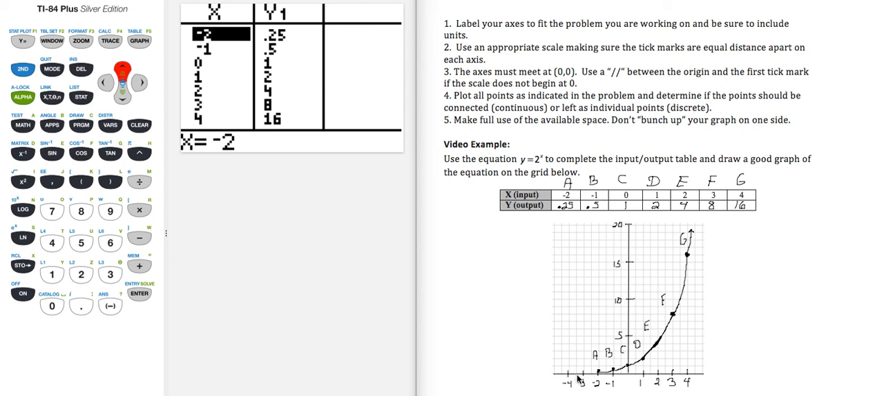
{"action": "mouse_move", "coordinate": [591, 379]}
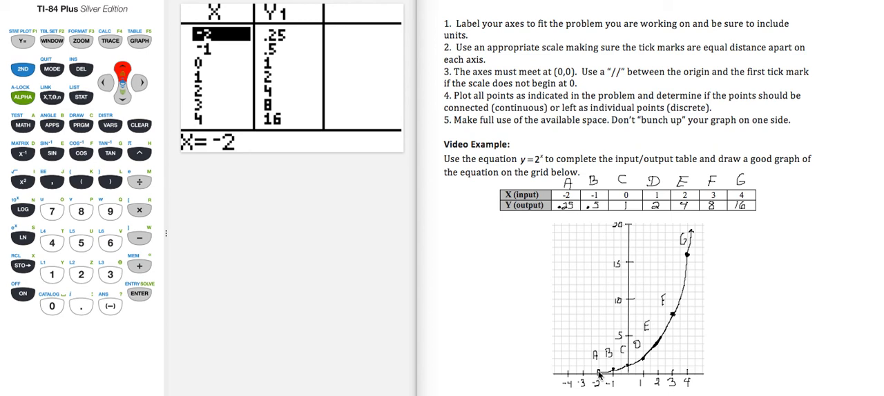
{"action": "mouse_move", "coordinate": [566, 380]}
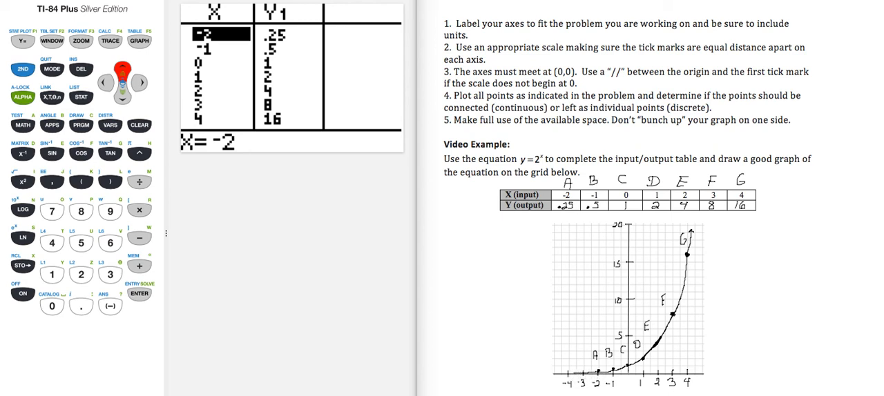
{"action": "mouse_move", "coordinate": [546, 160]}
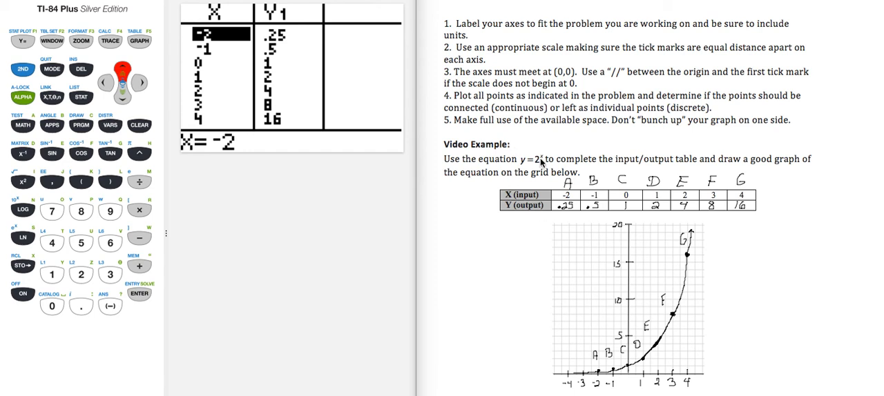
{"action": "mouse_move", "coordinate": [542, 161]}
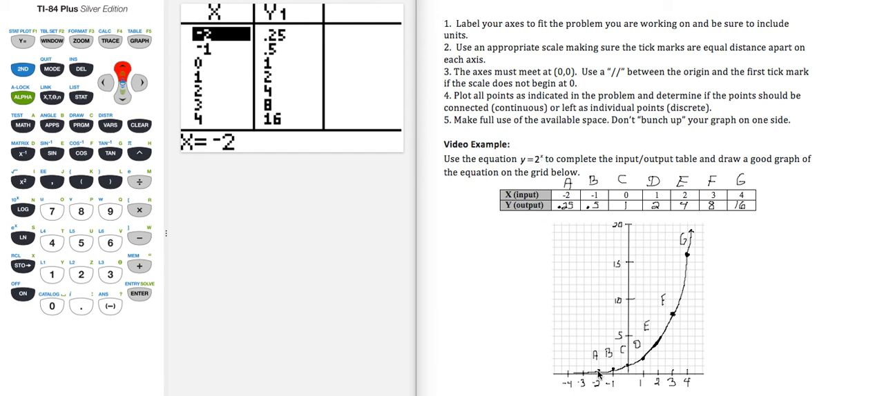
{"action": "mouse_move", "coordinate": [674, 311]}
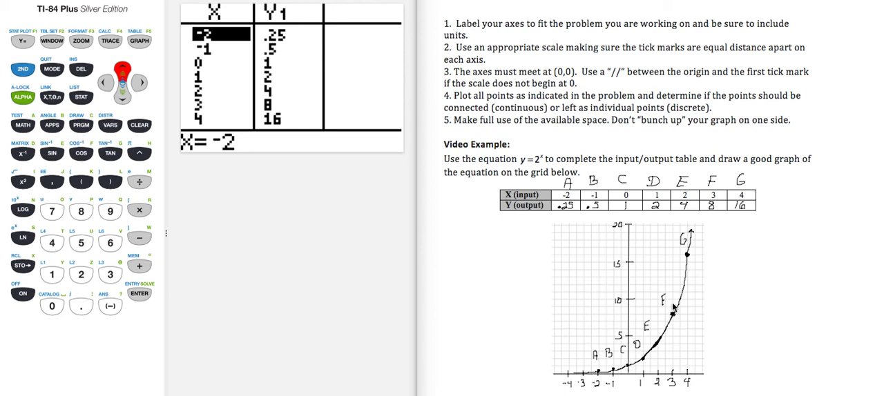
{"action": "mouse_move", "coordinate": [690, 254]}
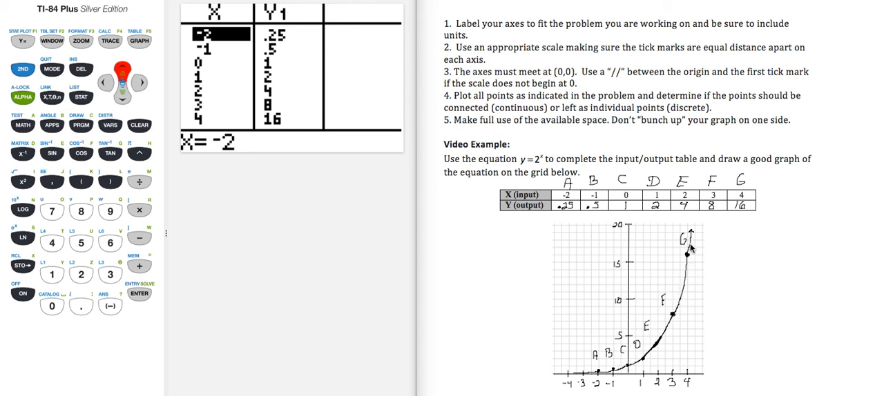
{"action": "mouse_move", "coordinate": [697, 237]}
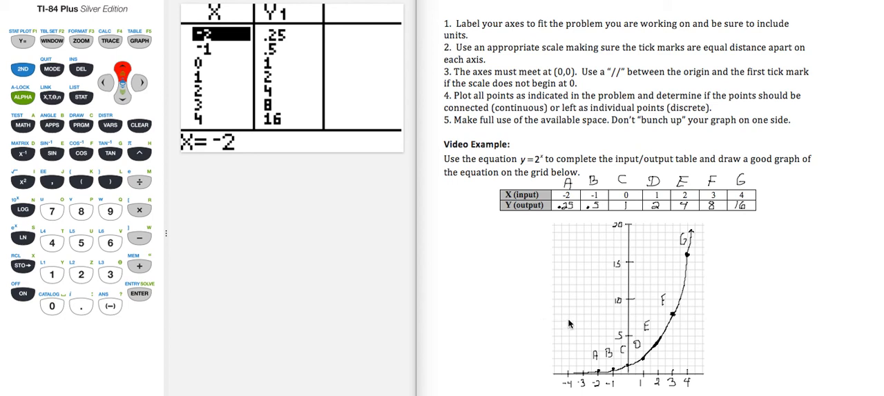
{"action": "mouse_move", "coordinate": [726, 395]}
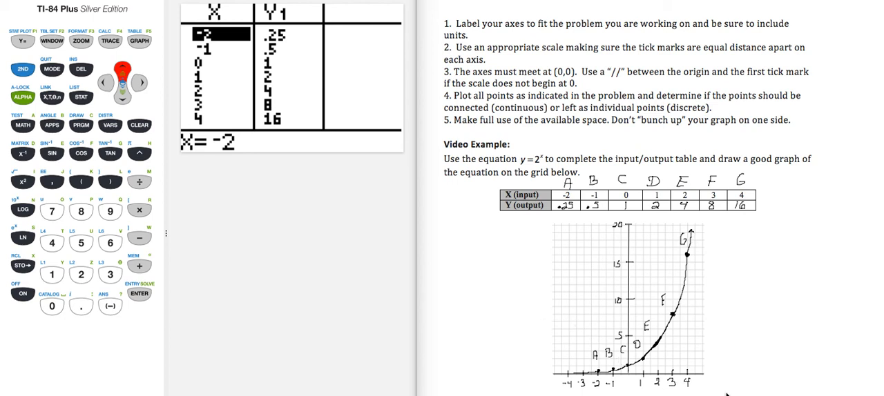
{"action": "mouse_move", "coordinate": [710, 379]}
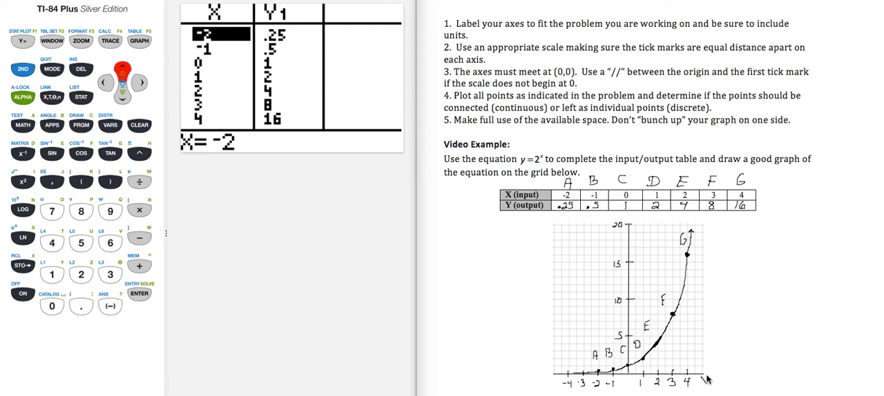